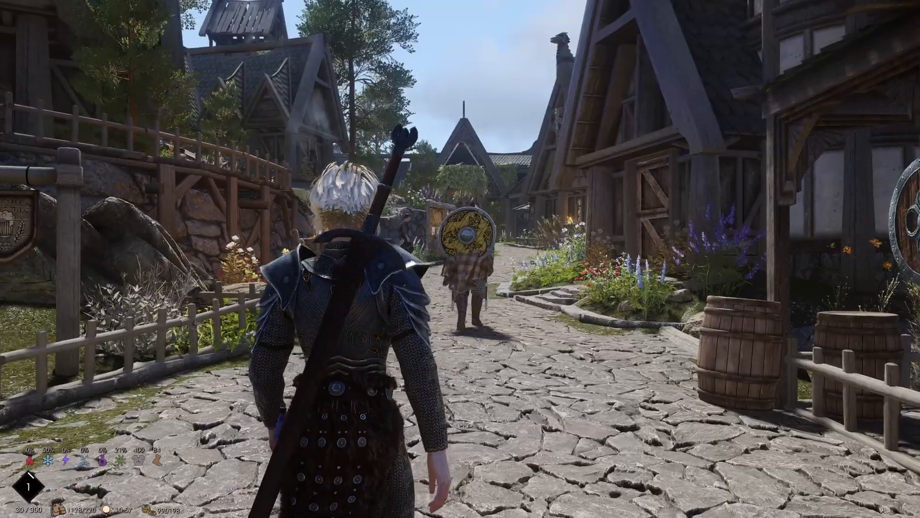
- Walk the character forward through Whiterun's foggy entrance
{"action": "key", "text": "w"}
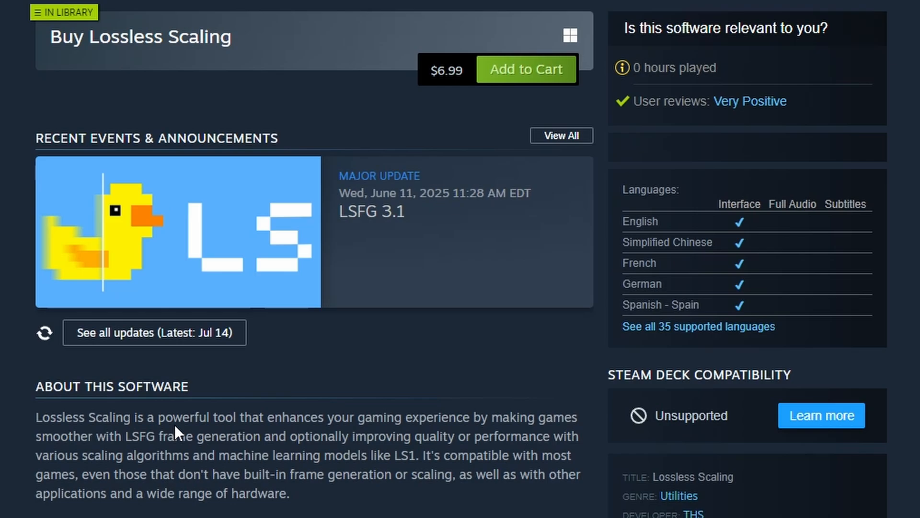
{"action": "mouse_move", "coordinate": [463, 434]}
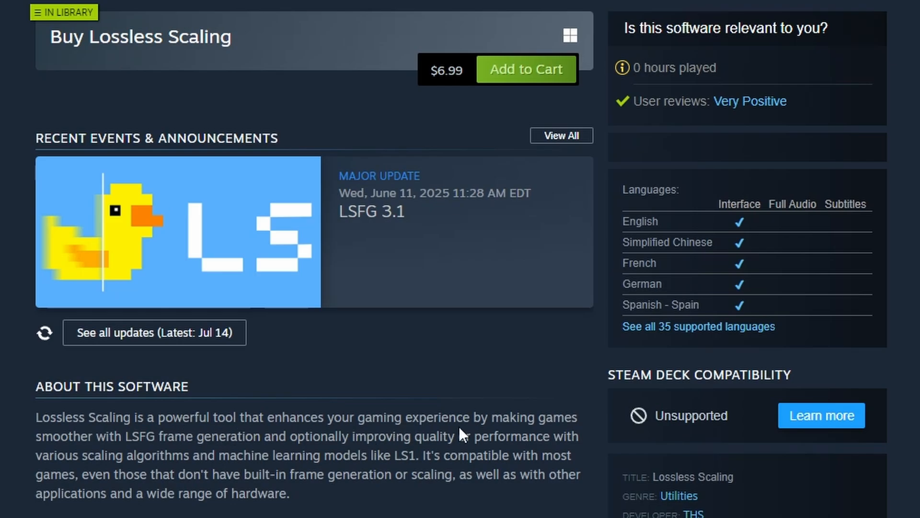
{"action": "mouse_move", "coordinate": [155, 451]}
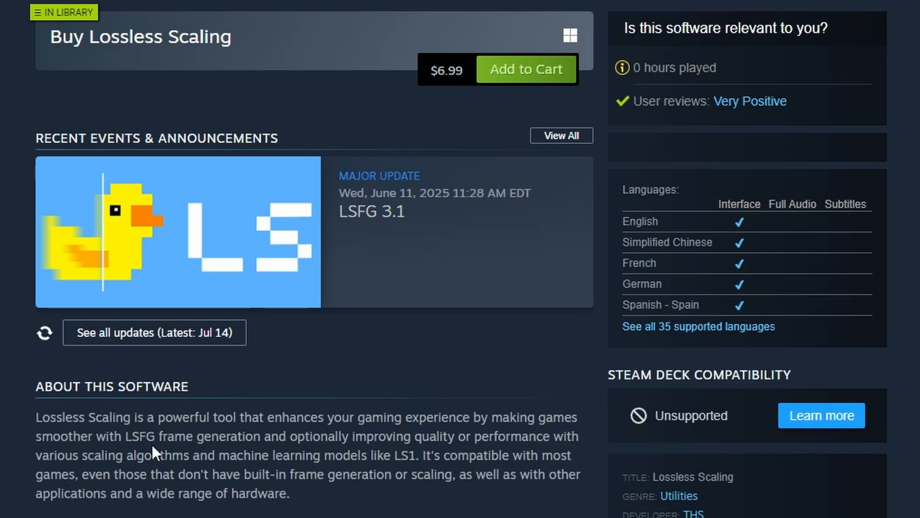
{"action": "mouse_move", "coordinate": [249, 452]}
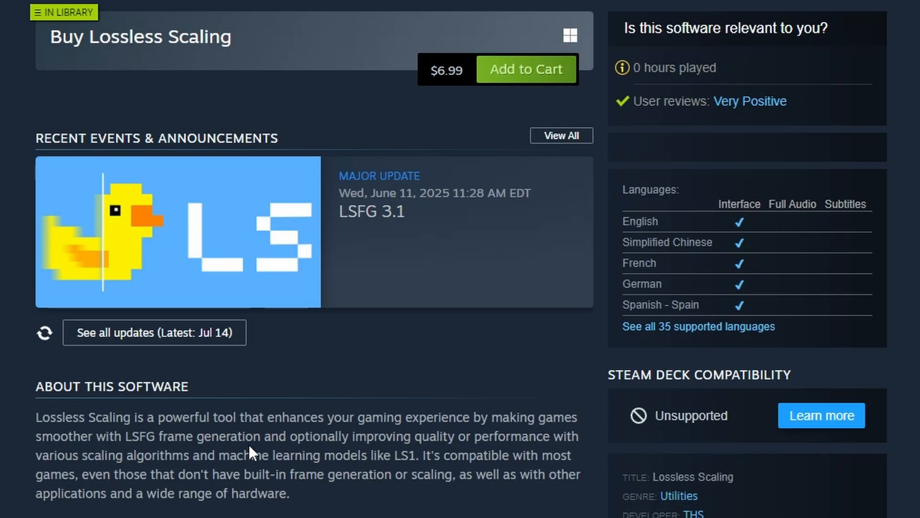
{"action": "mouse_move", "coordinate": [410, 451]}
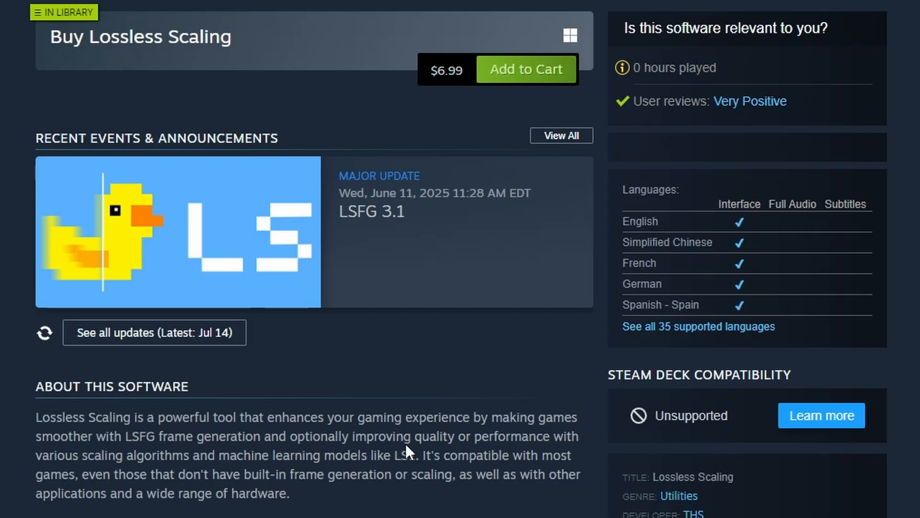
{"action": "mouse_move", "coordinate": [163, 470]}
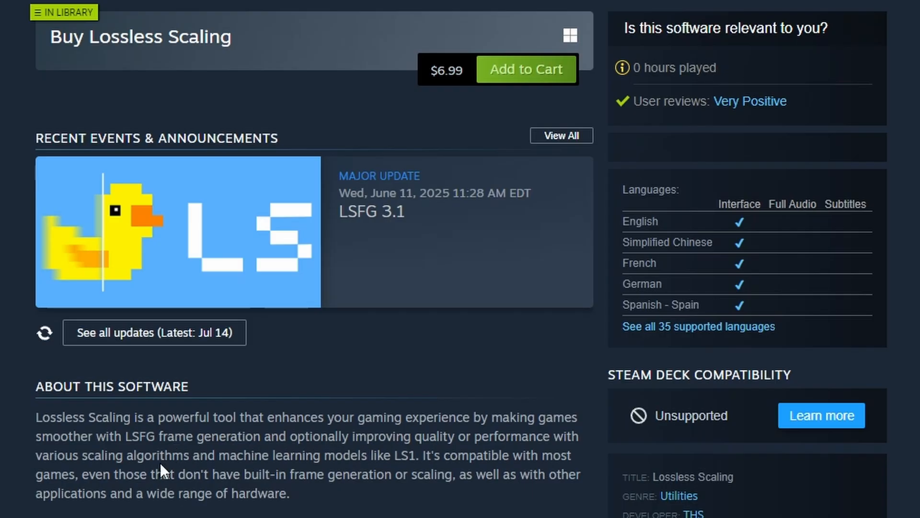
{"action": "mouse_move", "coordinate": [329, 464]}
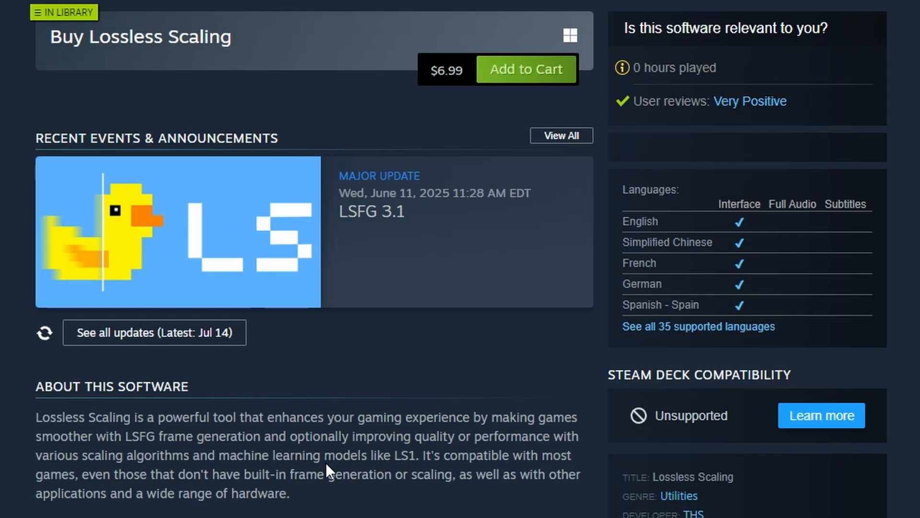
{"action": "mouse_move", "coordinate": [381, 475]}
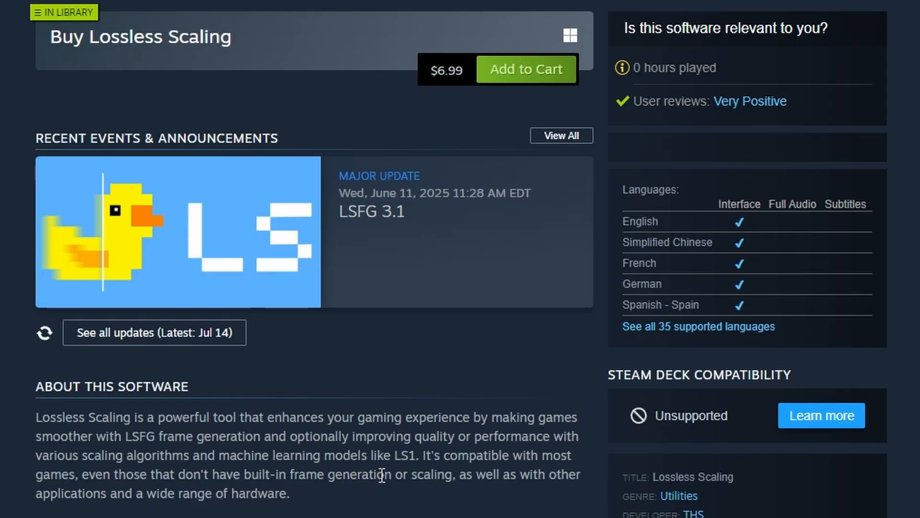
{"action": "mouse_move", "coordinate": [342, 498]}
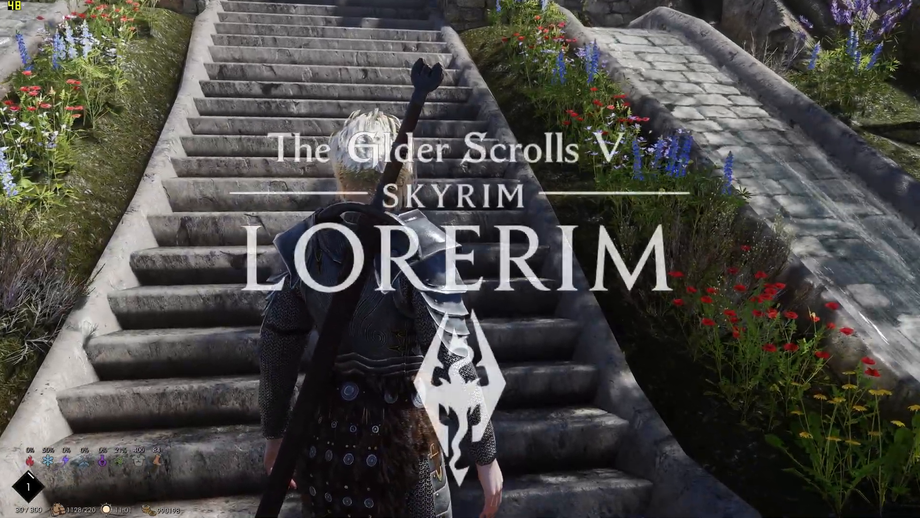
{"action": "key", "text": "w"}
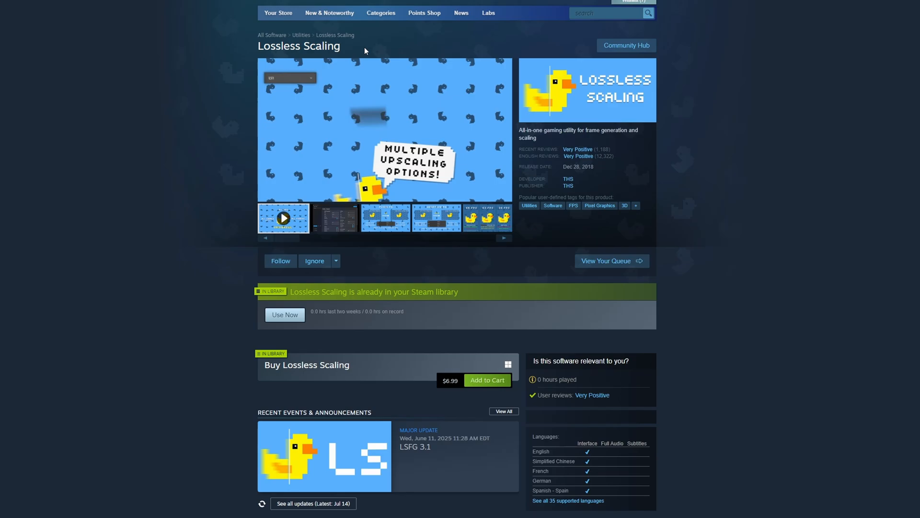
{"action": "left_click", "coordinate": [283, 218]}
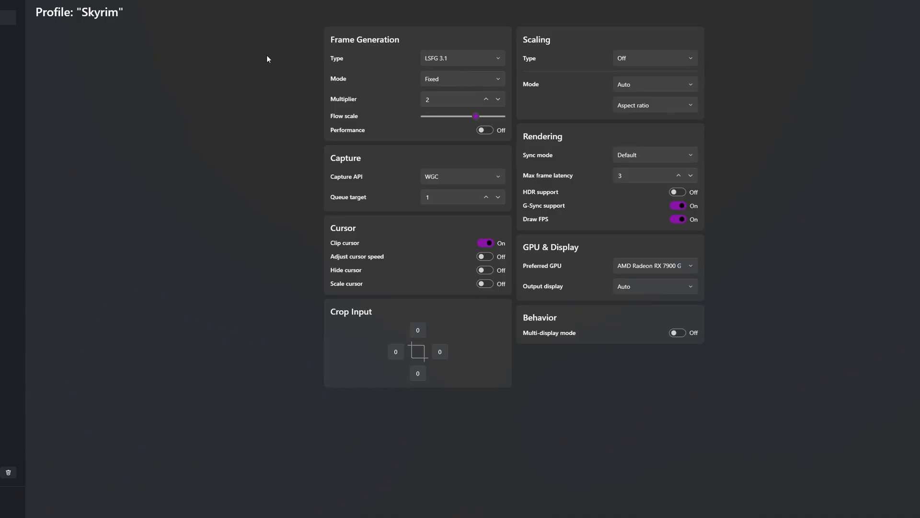
{"action": "mouse_move", "coordinate": [253, 50]}
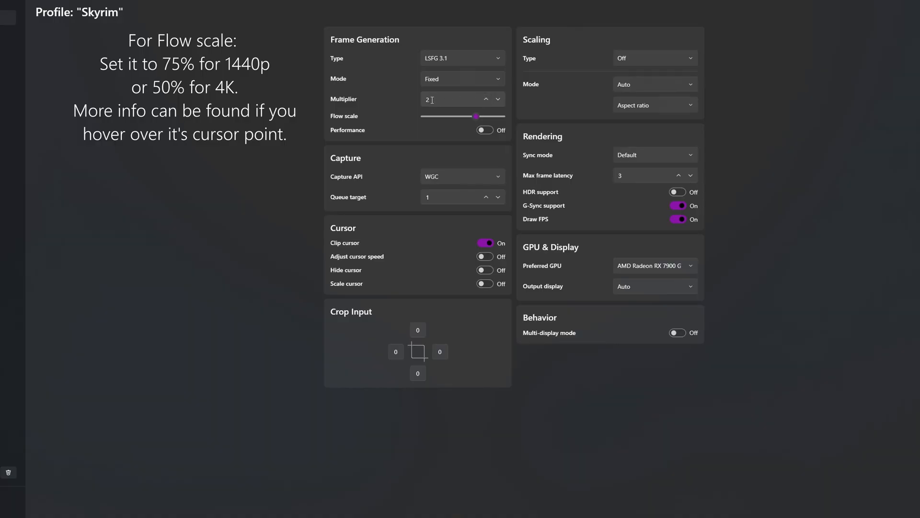
{"action": "mouse_move", "coordinate": [347, 182]}
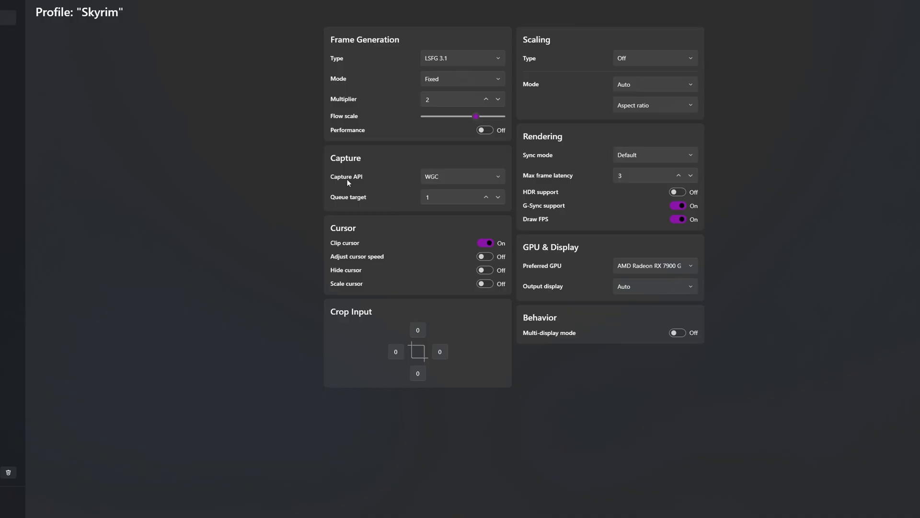
{"action": "mouse_move", "coordinate": [384, 179]}
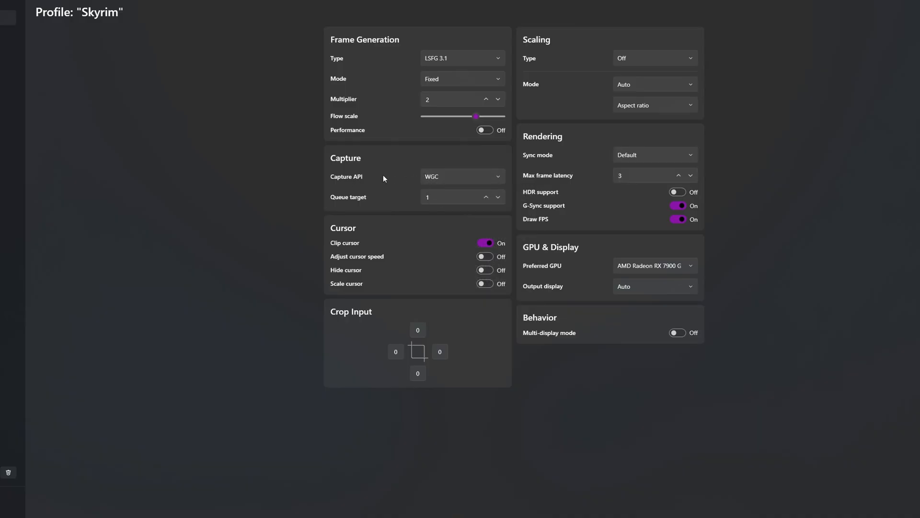
{"action": "mouse_move", "coordinate": [429, 175]}
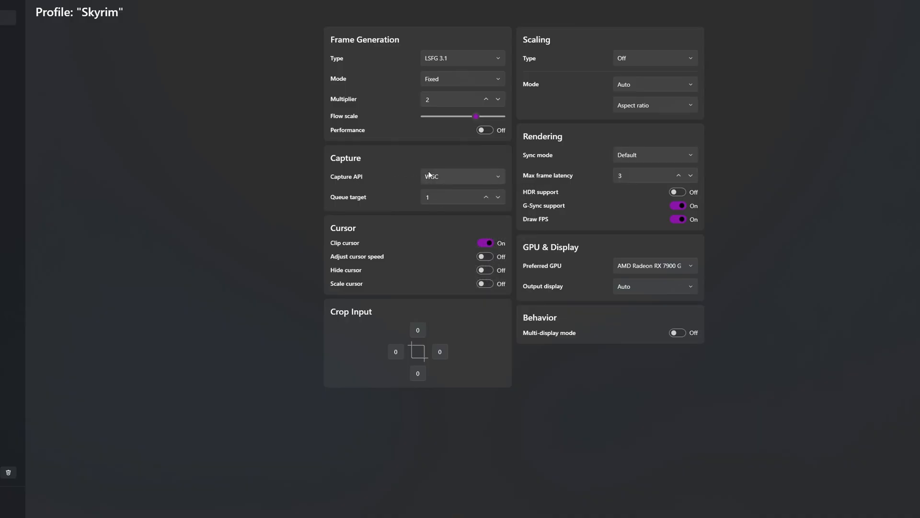
- Keep WGC capture and upscaling off in the Lossless Scaling Skyrim profile
{"action": "left_click", "coordinate": [462, 176]}
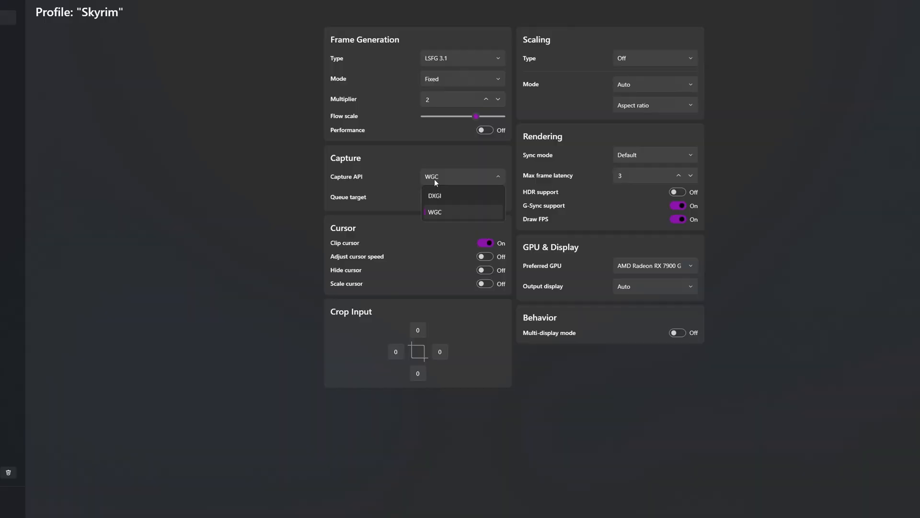
{"action": "mouse_move", "coordinate": [440, 203]}
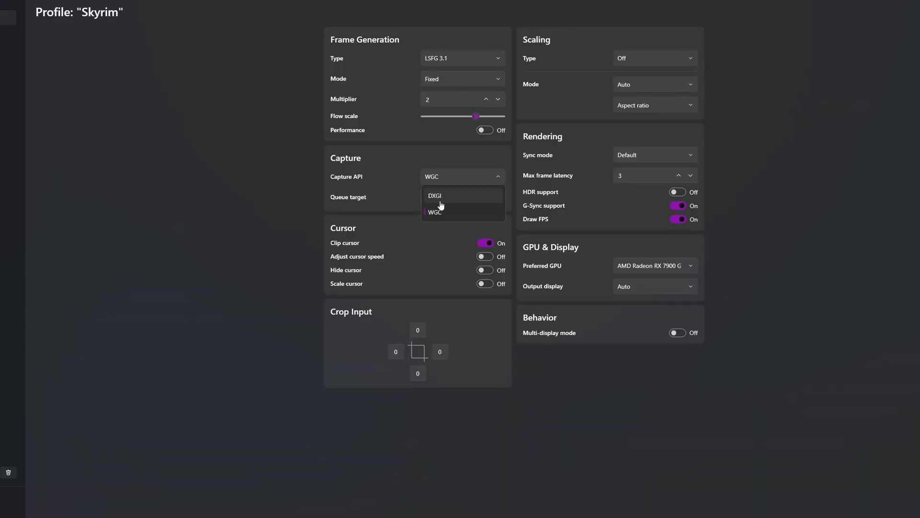
{"action": "left_click", "coordinate": [434, 211]}
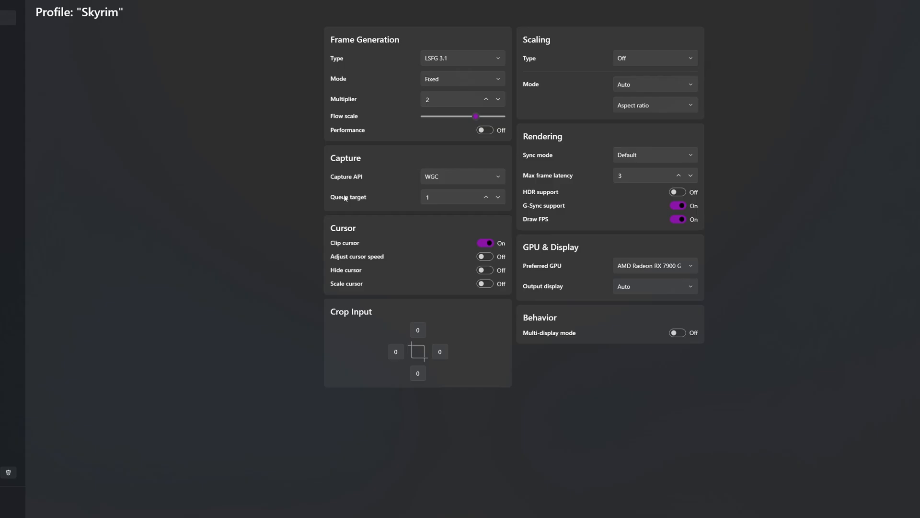
{"action": "mouse_move", "coordinate": [424, 247]}
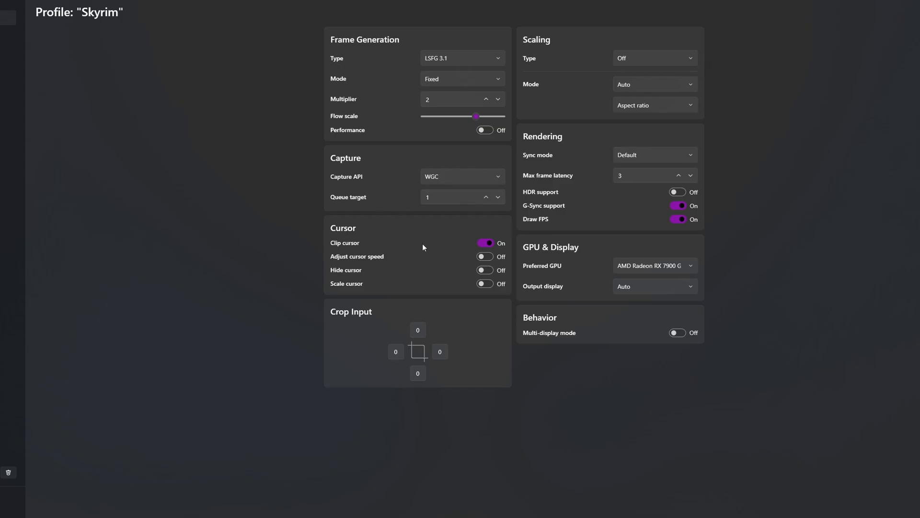
{"action": "mouse_move", "coordinate": [542, 66]}
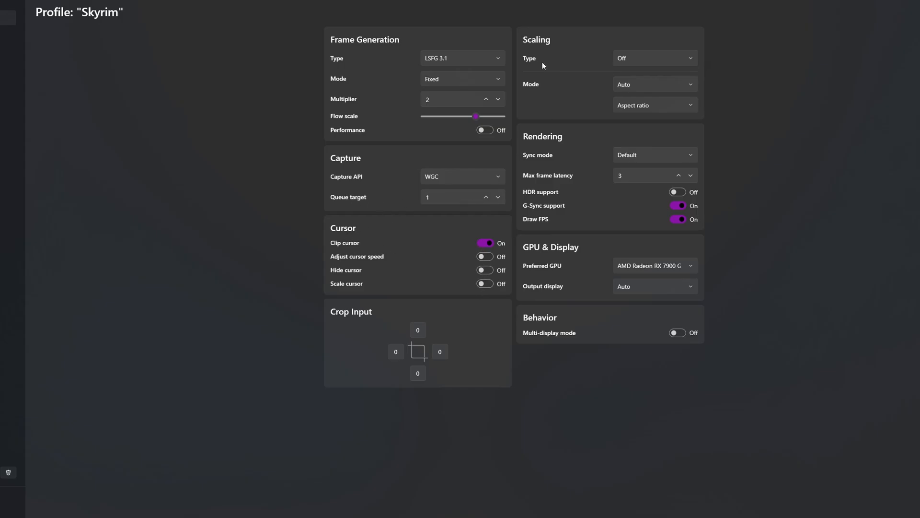
{"action": "left_click", "coordinate": [654, 58]}
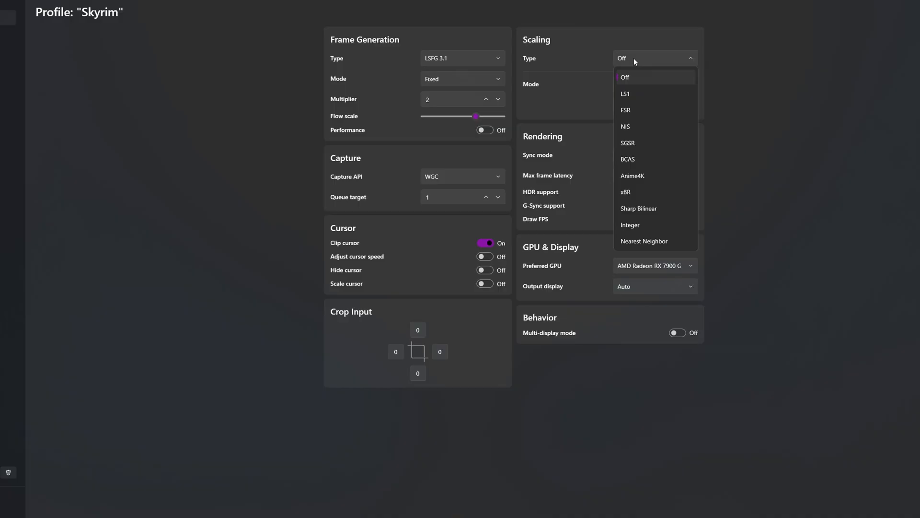
{"action": "mouse_move", "coordinate": [642, 94]}
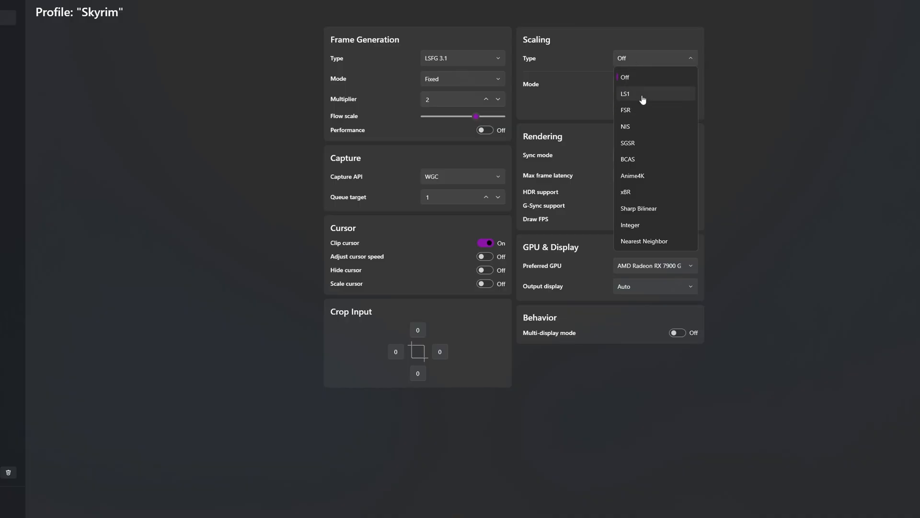
{"action": "mouse_move", "coordinate": [625, 97]}
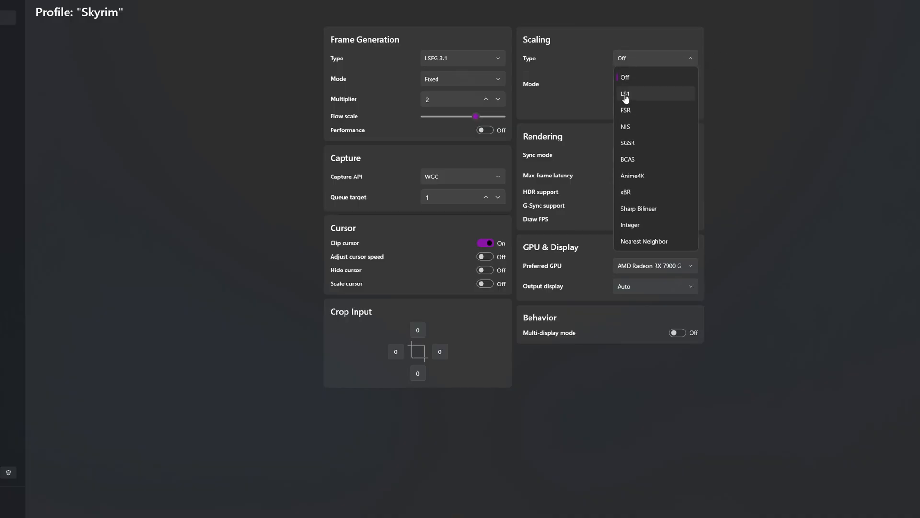
{"action": "left_click", "coordinate": [624, 76]}
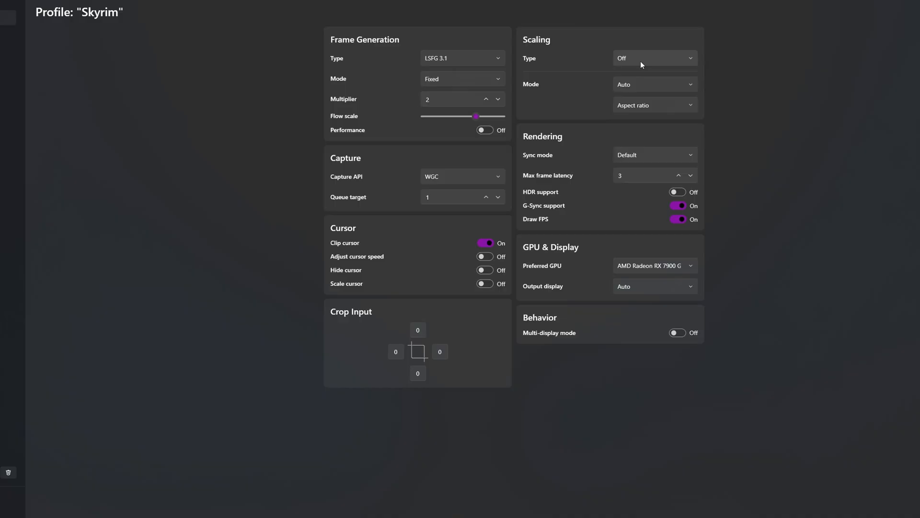
{"action": "mouse_move", "coordinate": [631, 88]}
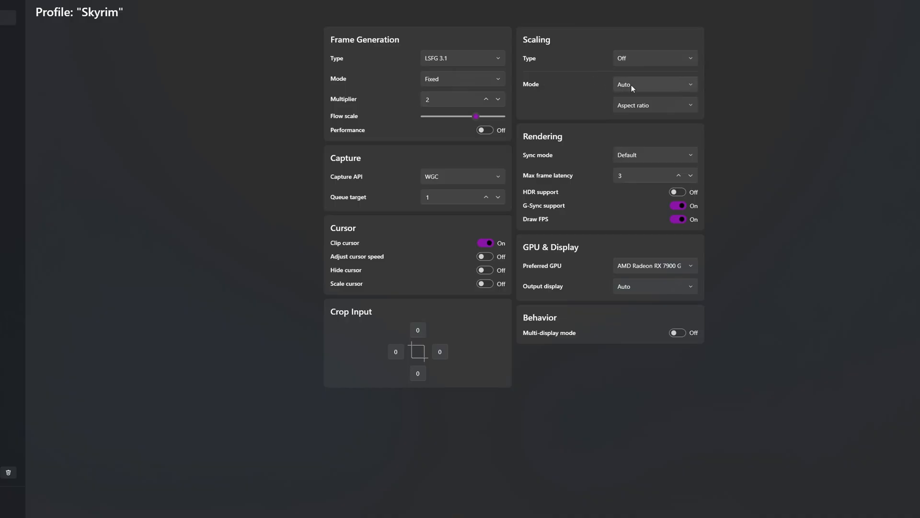
{"action": "left_click", "coordinate": [654, 106]}
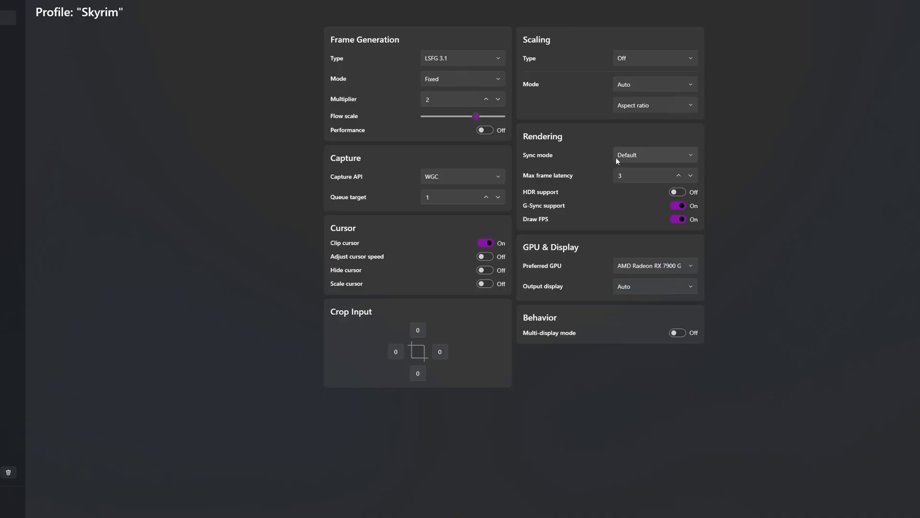
{"action": "mouse_move", "coordinate": [583, 197]}
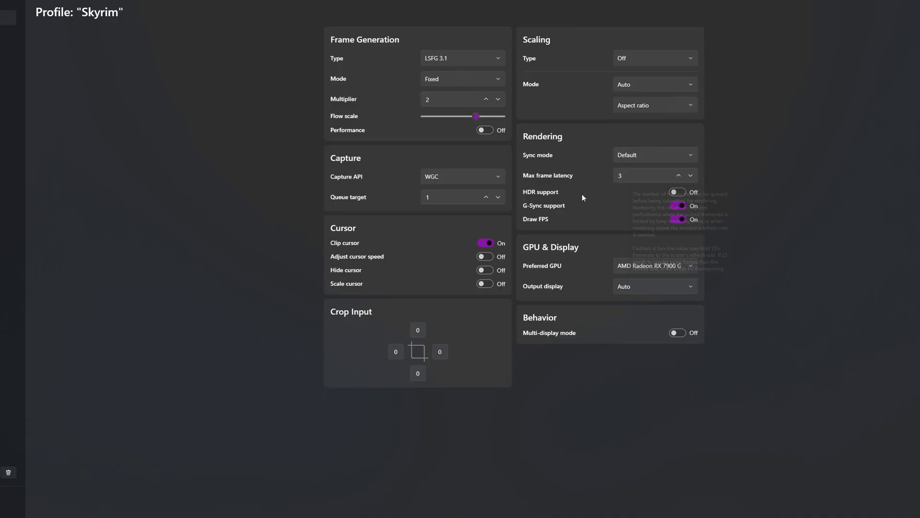
{"action": "mouse_move", "coordinate": [677, 192]}
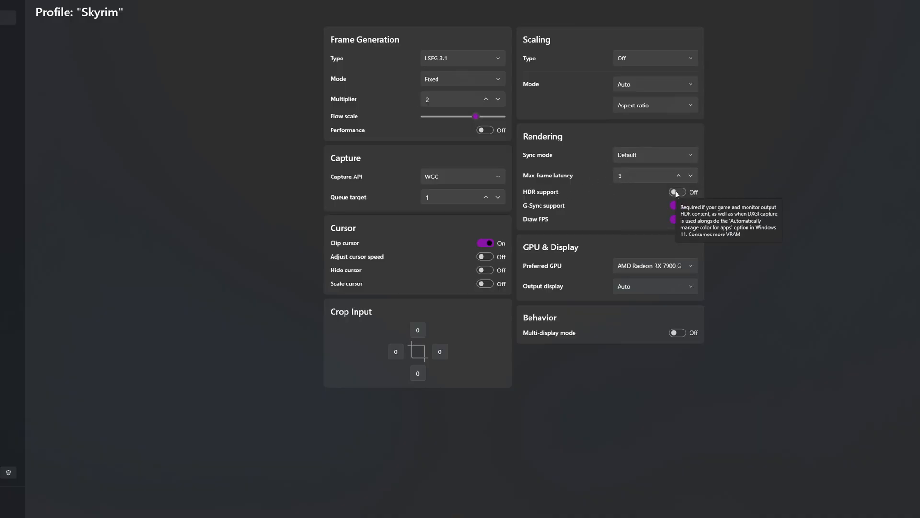
{"action": "mouse_move", "coordinate": [578, 213]}
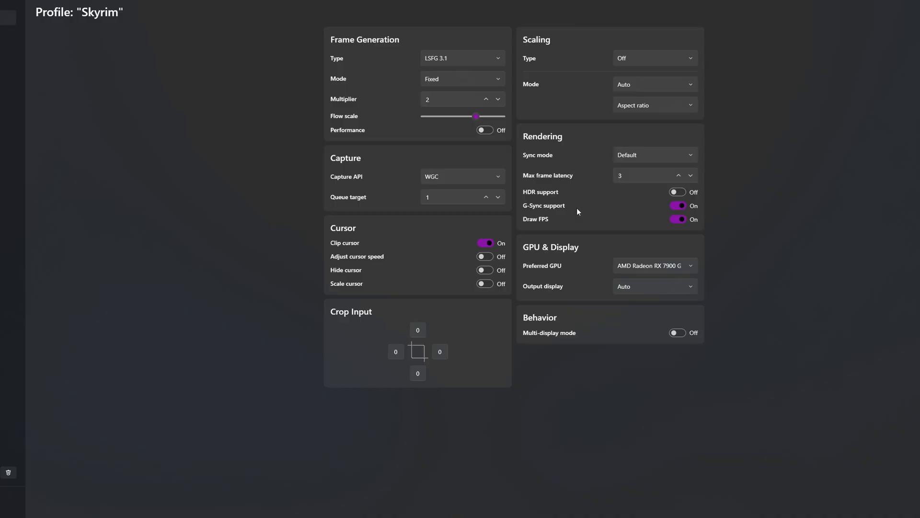
{"action": "mouse_move", "coordinate": [561, 224]}
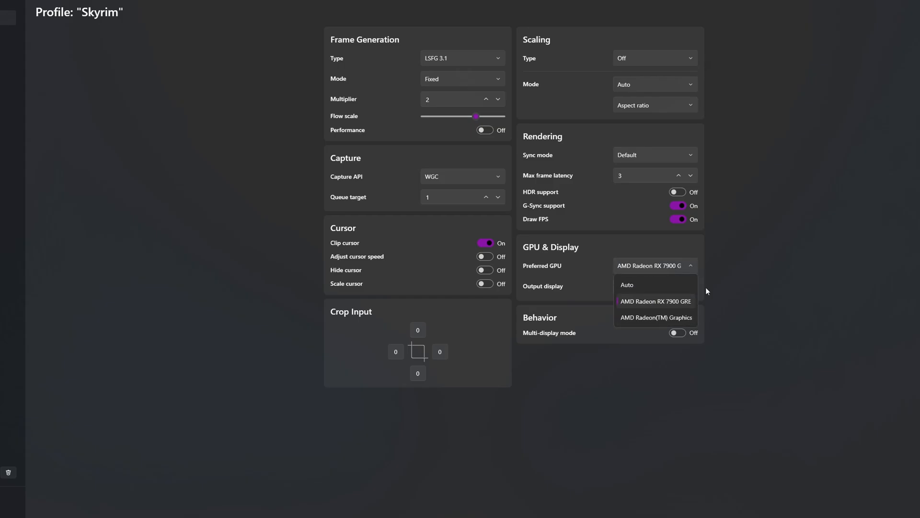
{"action": "mouse_move", "coordinate": [659, 300]}
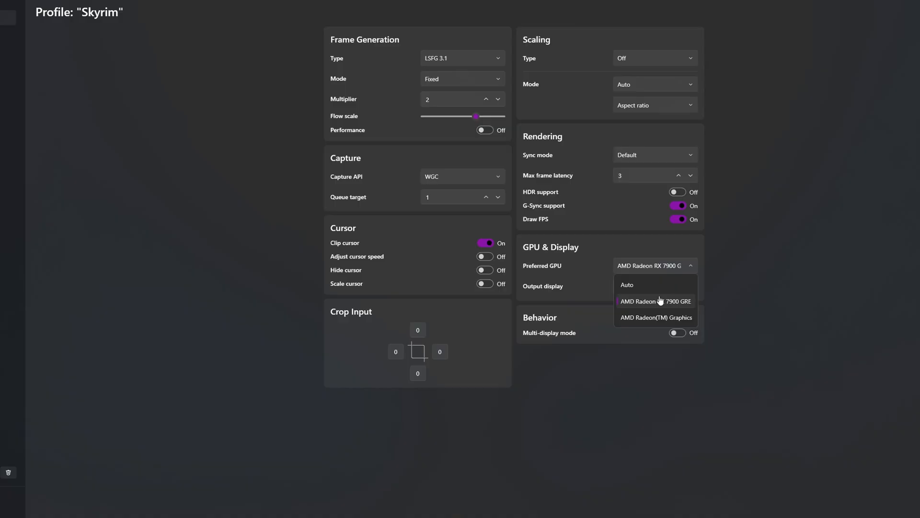
{"action": "mouse_move", "coordinate": [652, 318]}
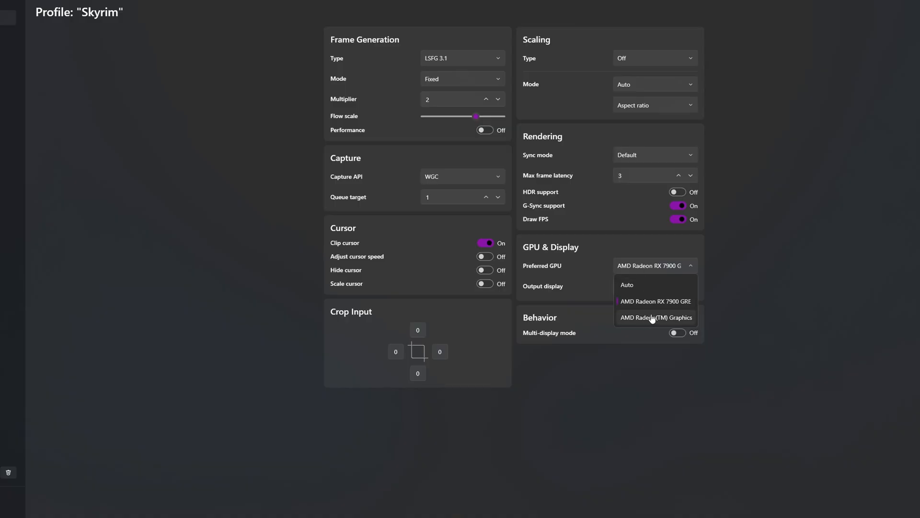
{"action": "mouse_move", "coordinate": [650, 283]}
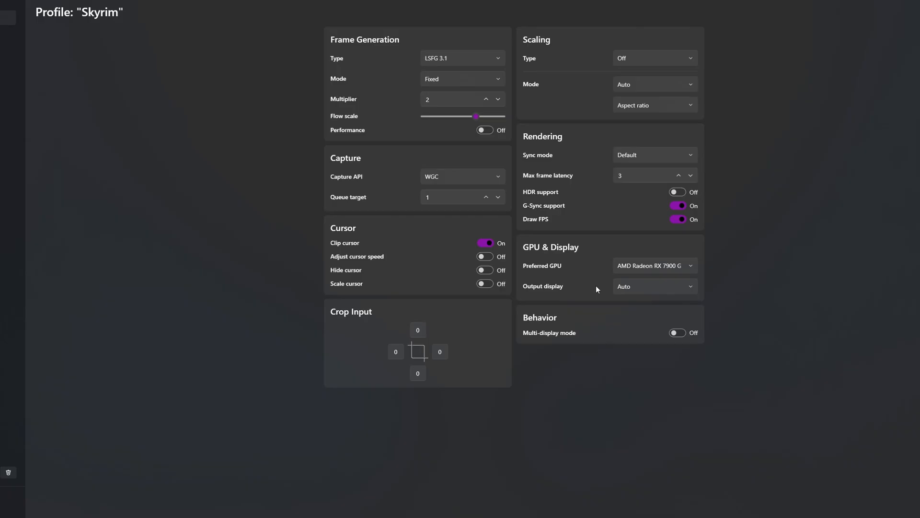
{"action": "mouse_move", "coordinate": [785, 217]}
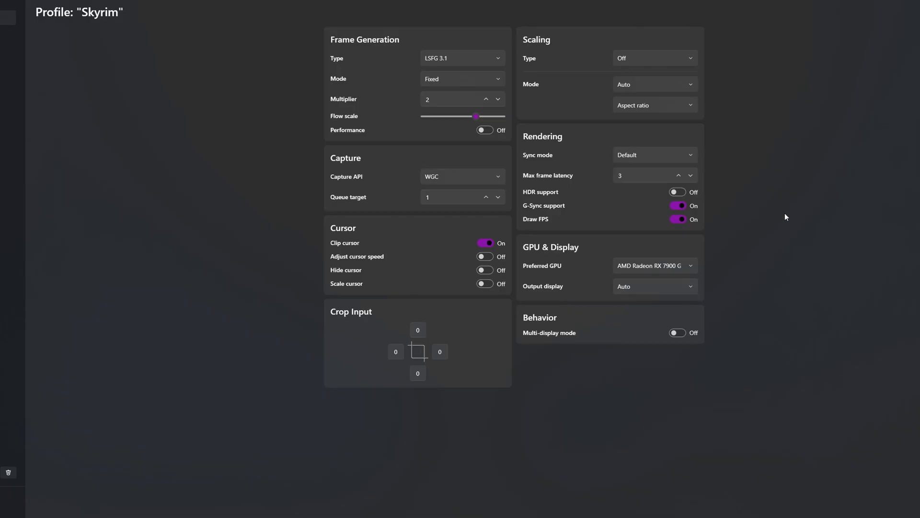
{"action": "mouse_move", "coordinate": [696, 424]}
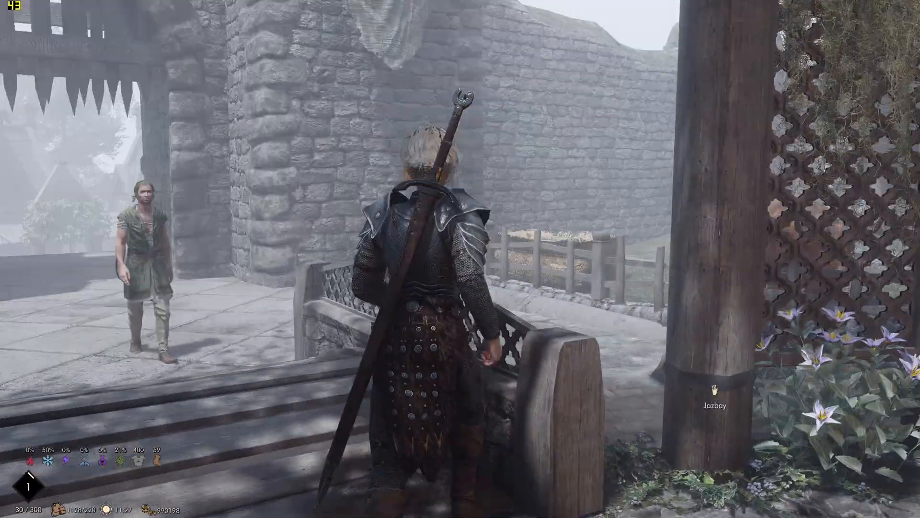
- Walk into the city, run console command fw 81a for sunny weather, and start Scale
{"action": "key", "text": "w"}
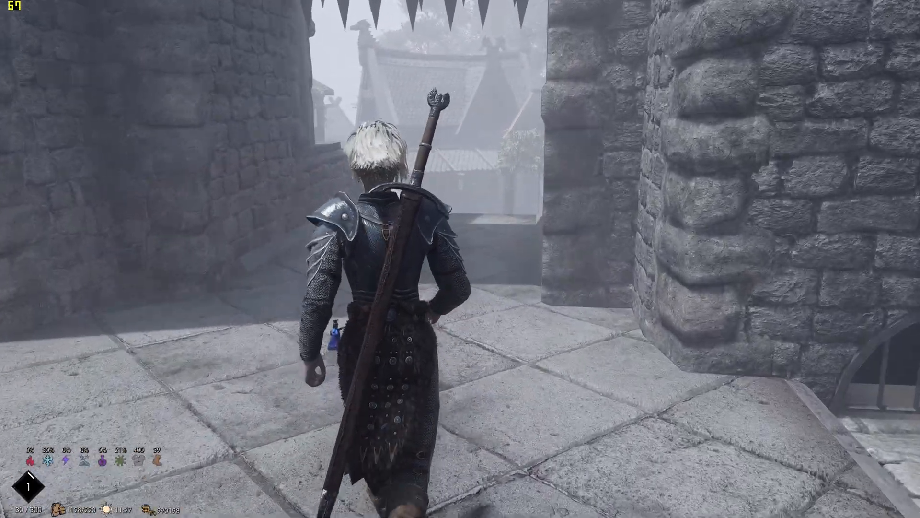
{"action": "key", "text": "w"}
{"action": "type", "text": "fw 81a"}
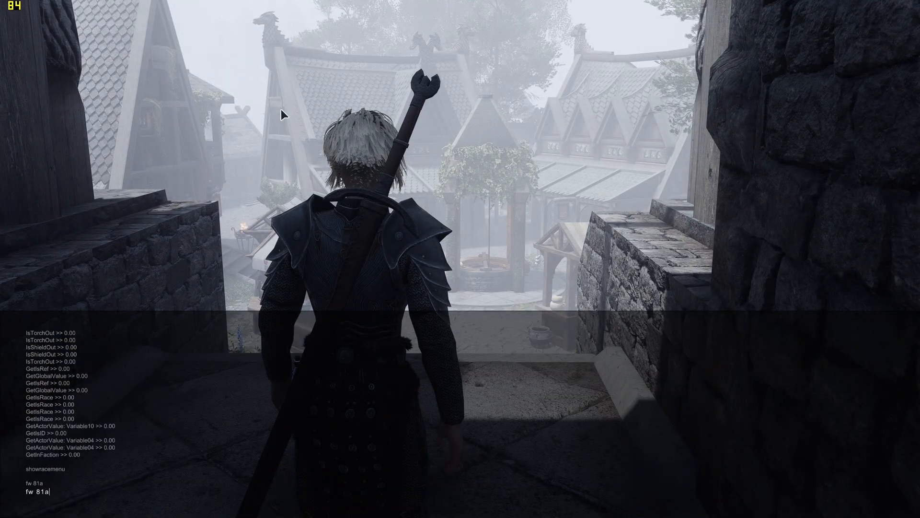
{"action": "key", "text": "Return"}
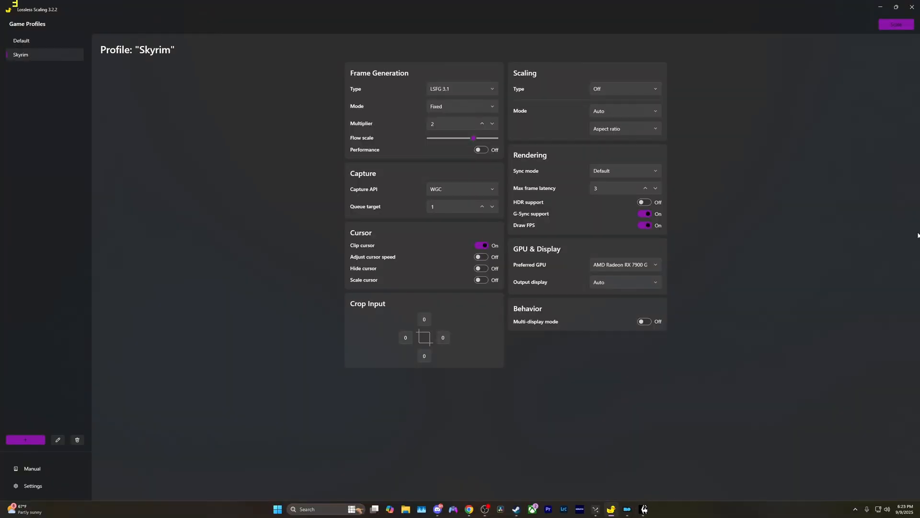
{"action": "left_click", "coordinate": [895, 25]}
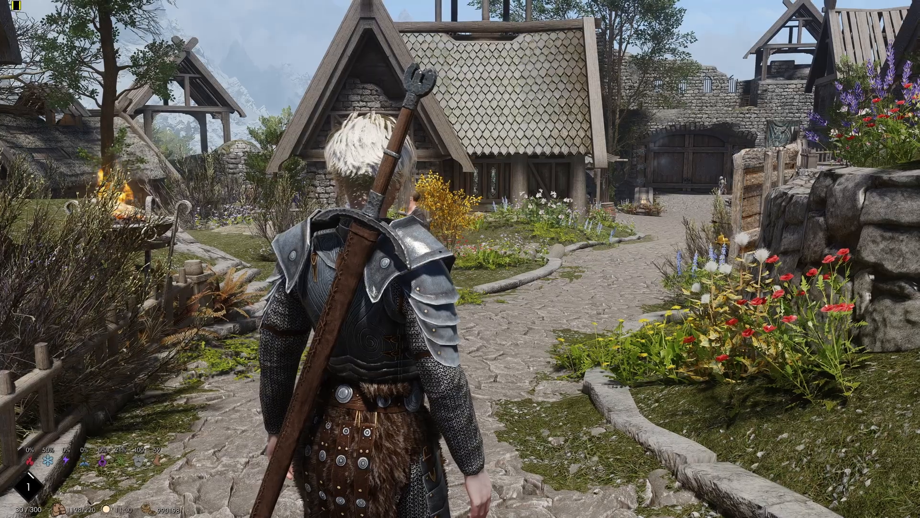
- Walk down the cobbled streets past the notice board into Whiterun's market with the FPS overlay showing
{"action": "key", "text": "w"}
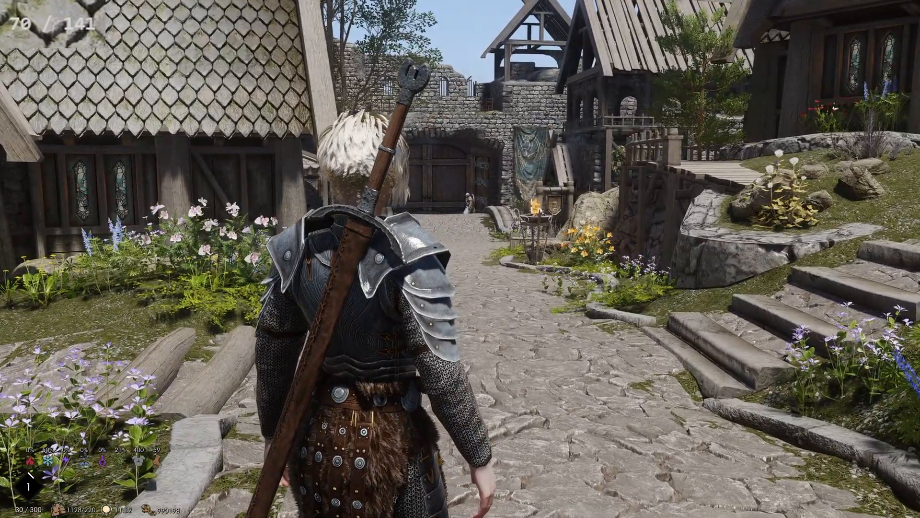
{"action": "key", "text": "w"}
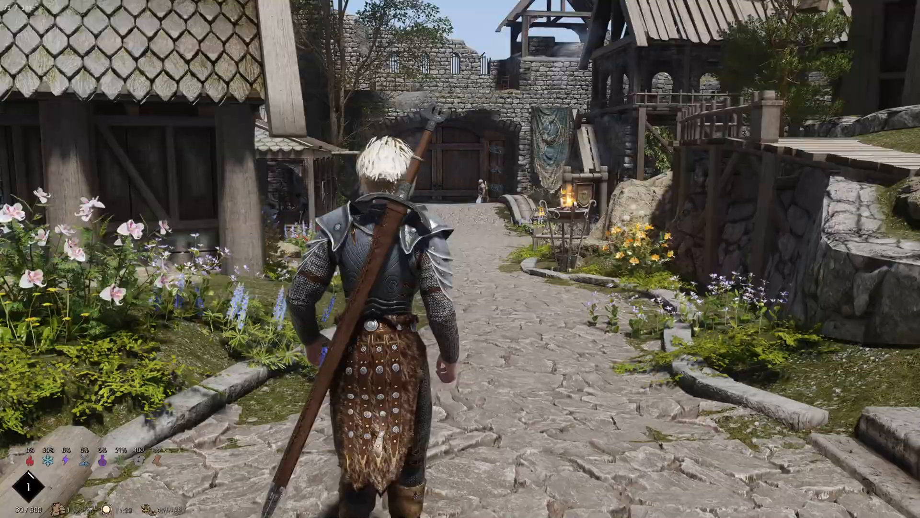
{"action": "key", "text": "w"}
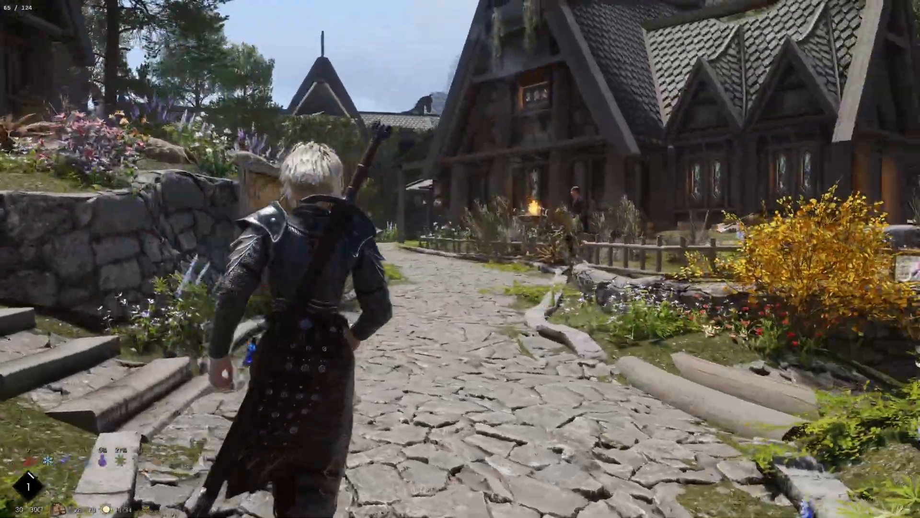
{"action": "key", "text": "w"}
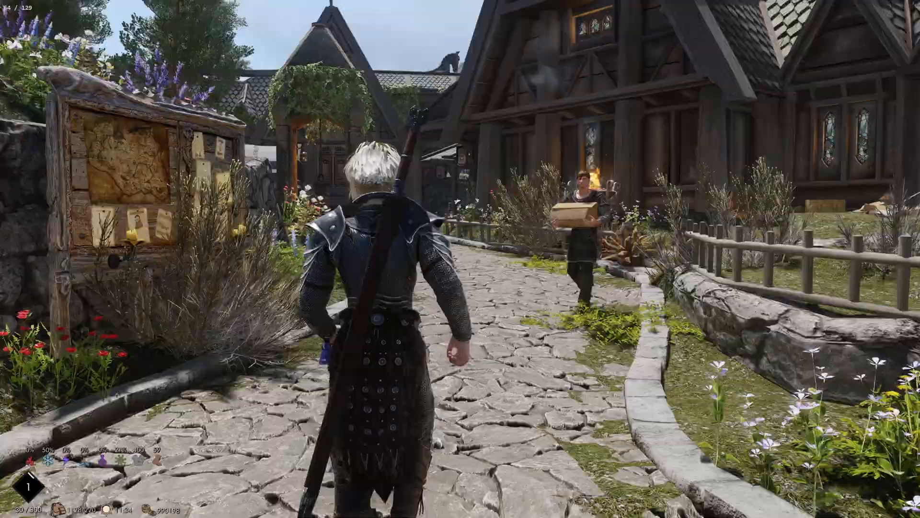
{"action": "key", "text": "w"}
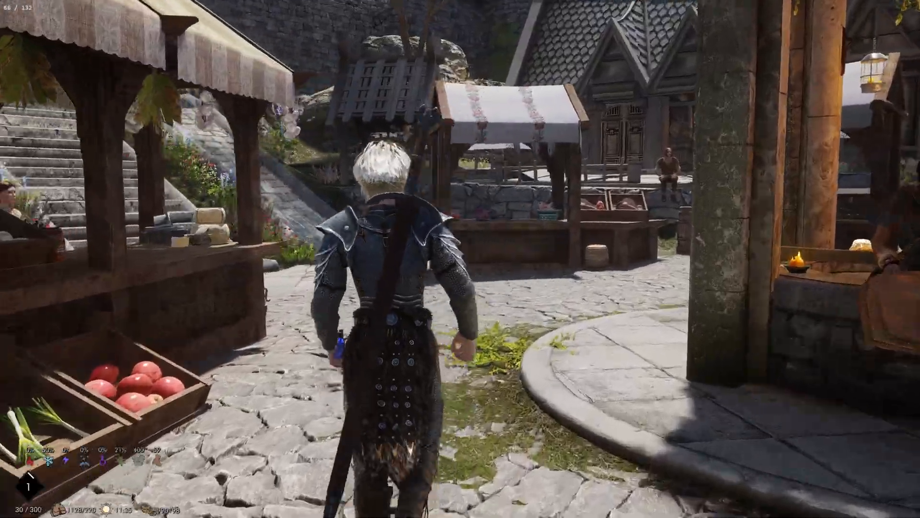
{"action": "mouse_move", "coordinate": [460, 259]}
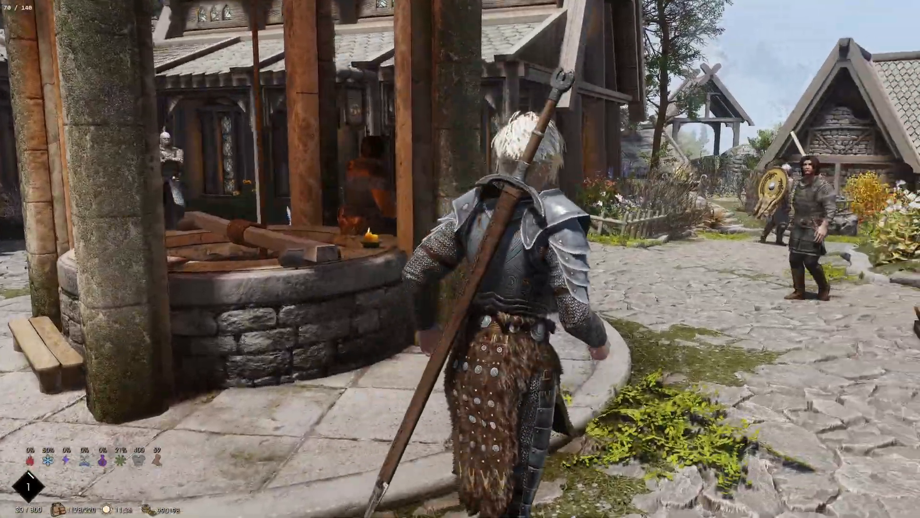
{"action": "mouse_move", "coordinate": [460, 258]}
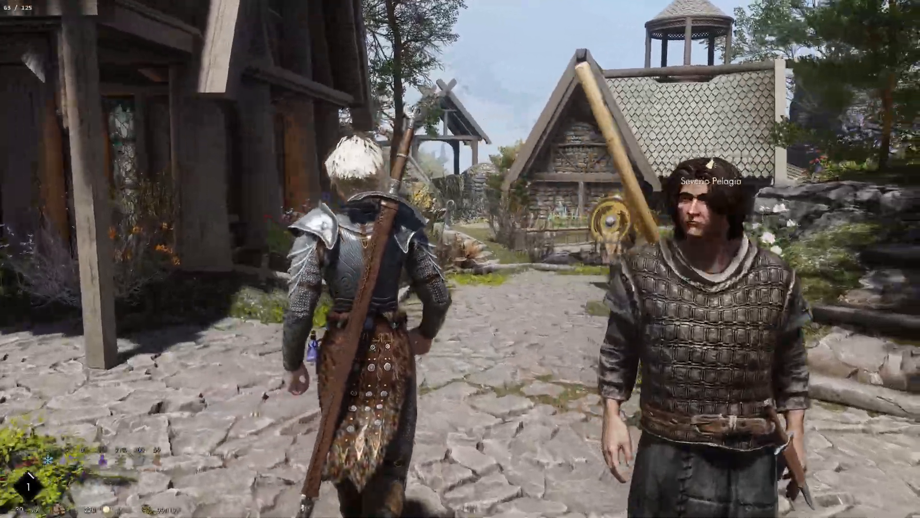
- Walk from the market past the guards and gardens up to the large bannered wooden gate
{"action": "key", "text": "w"}
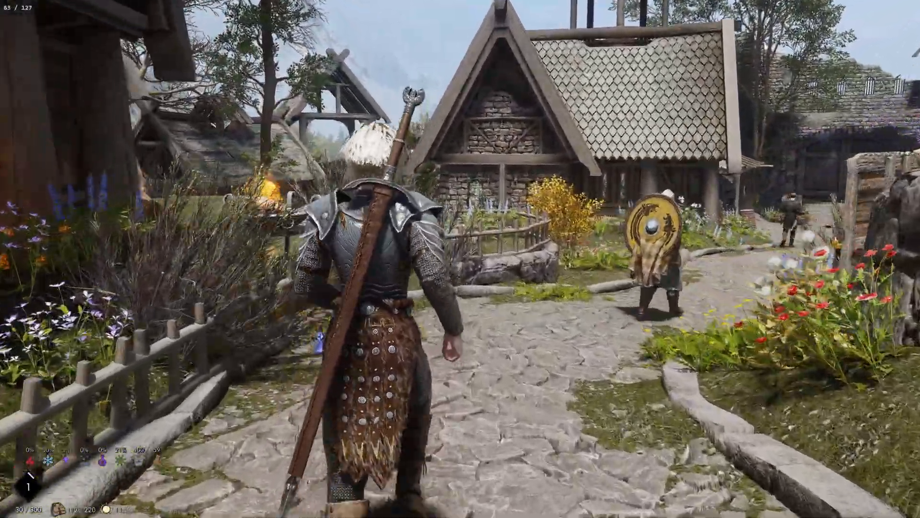
{"action": "key", "text": "w"}
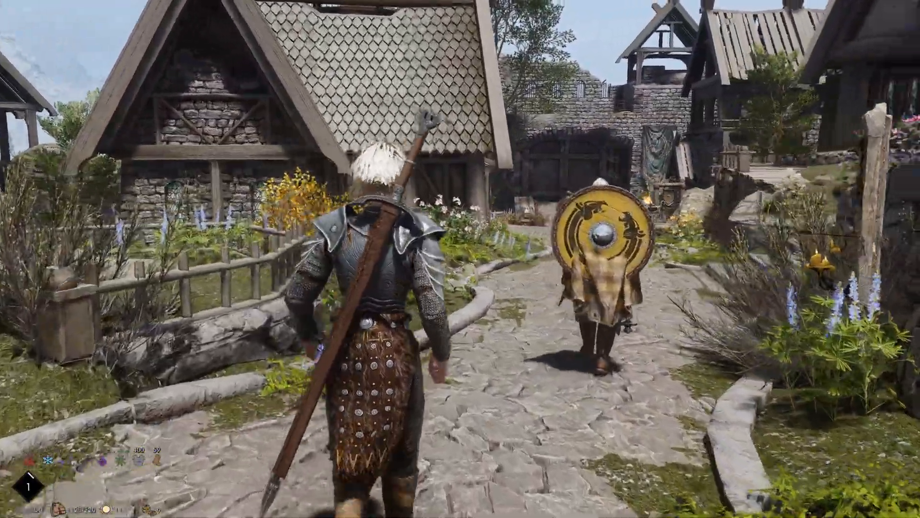
{"action": "key", "text": "w"}
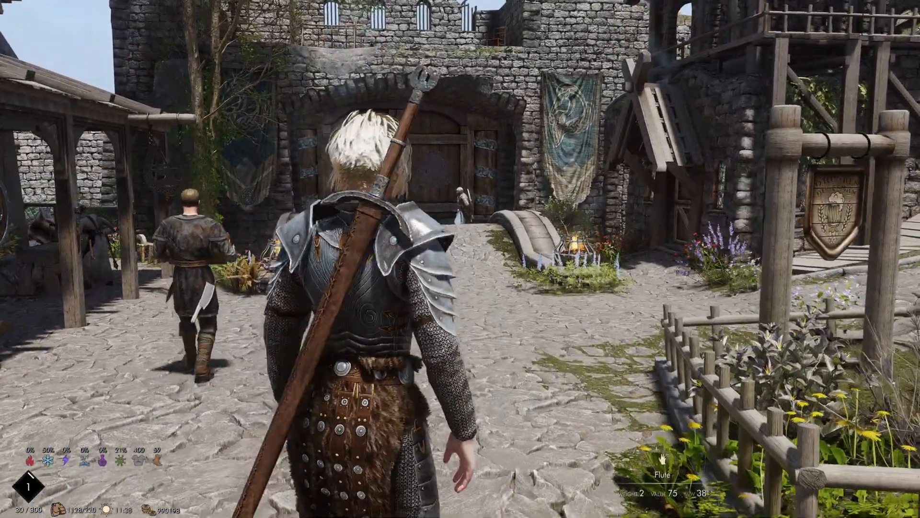
{"action": "key", "text": "w"}
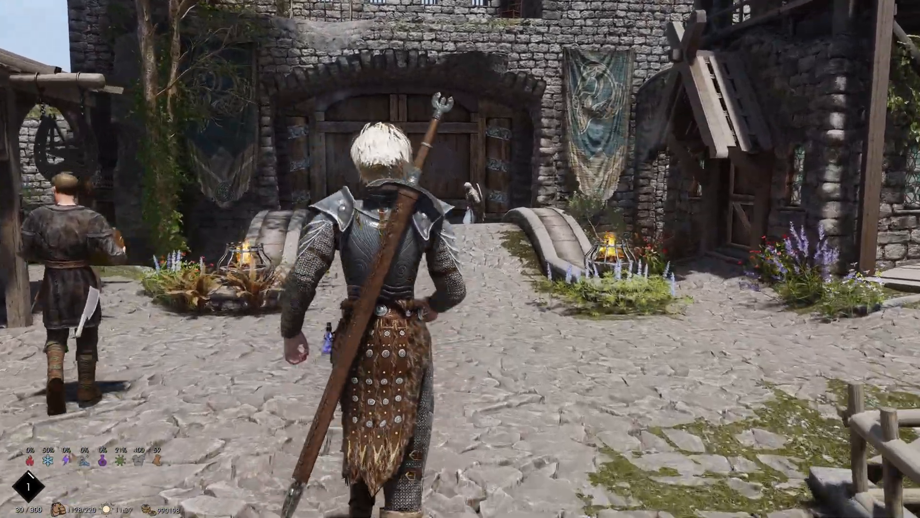
{"action": "key", "text": "w"}
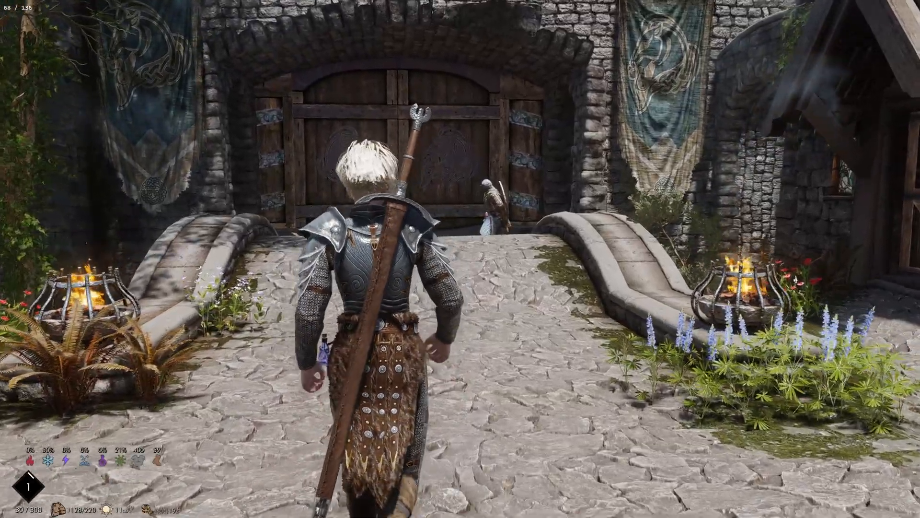